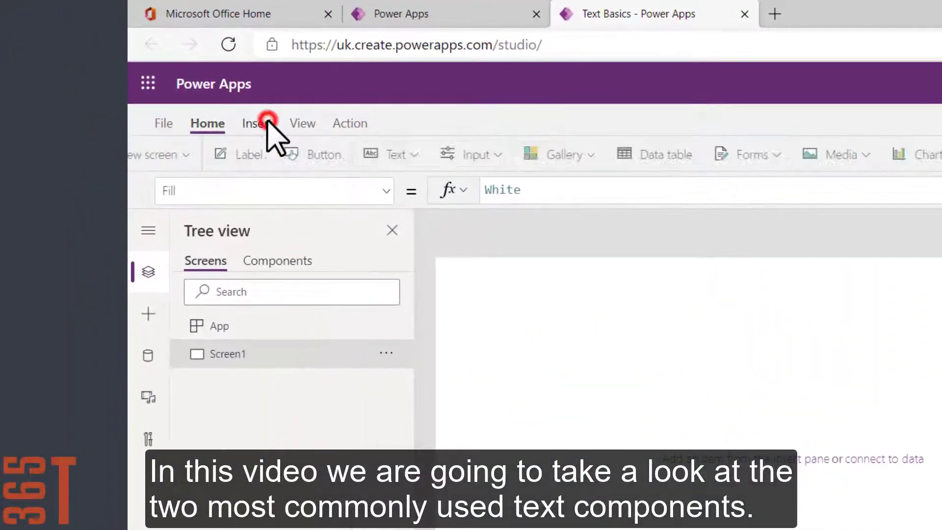
- Insert a Text label on the blank screen and raise its font size from 13 to 30
left_click(451, 154)
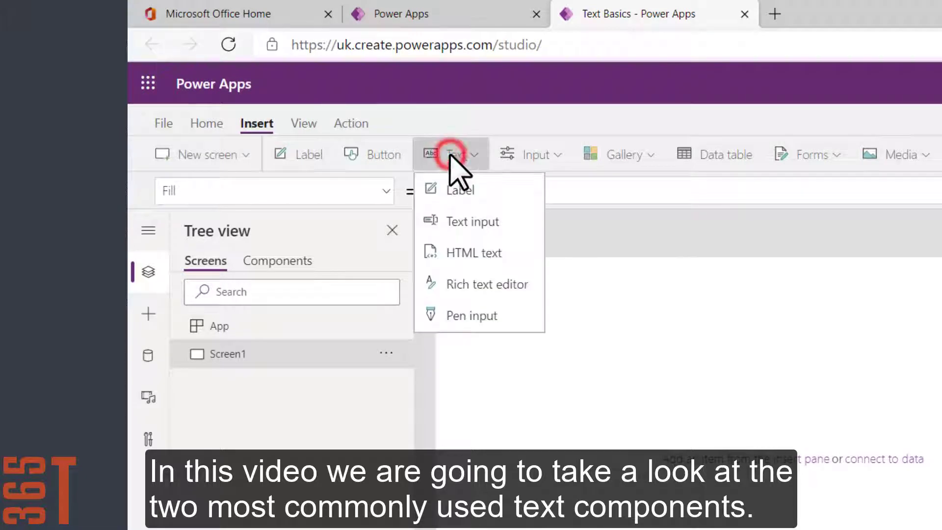
mouse_move(472, 222)
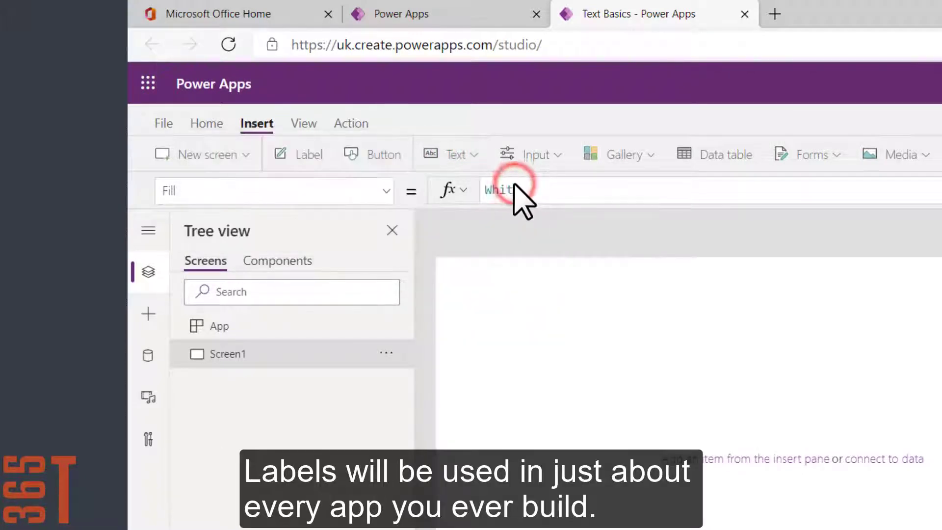
left_click(308, 154)
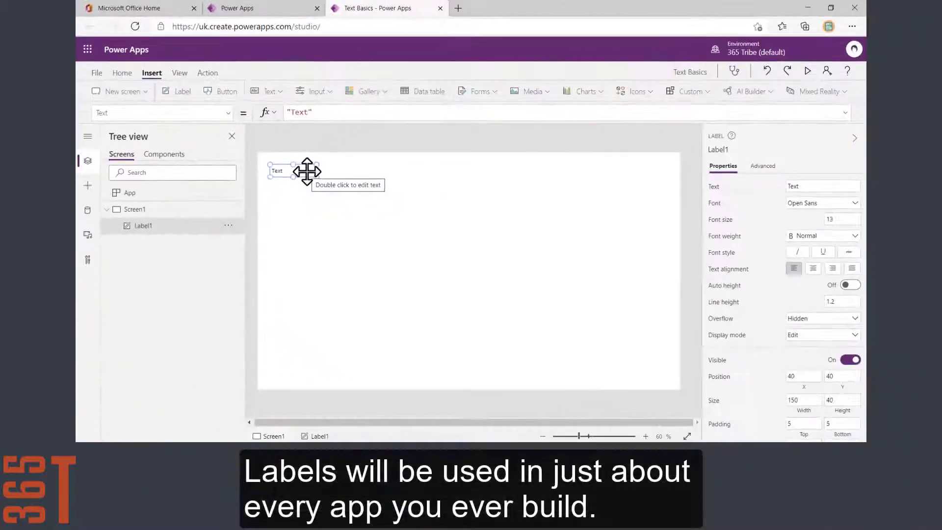
left_click(836, 219)
type("30")
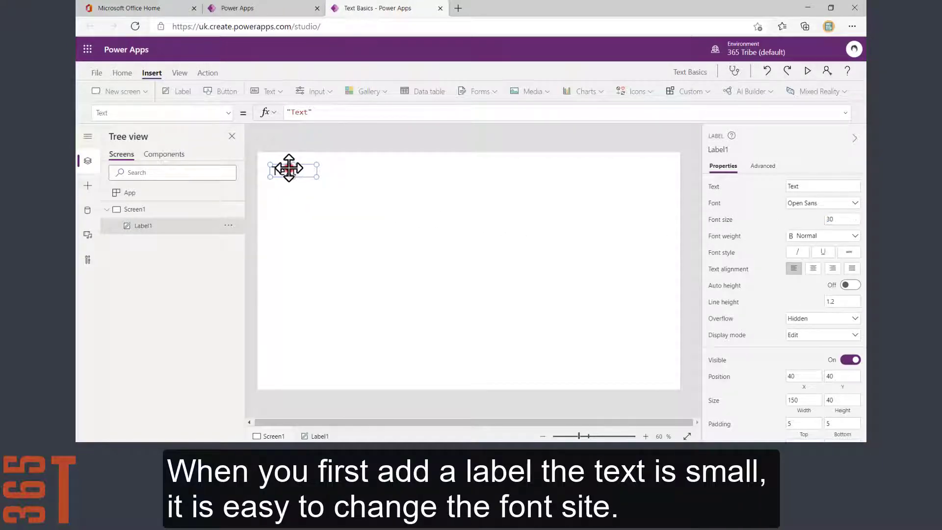
- Replace the label text with 'Please enter feedback'
double_click(289, 169)
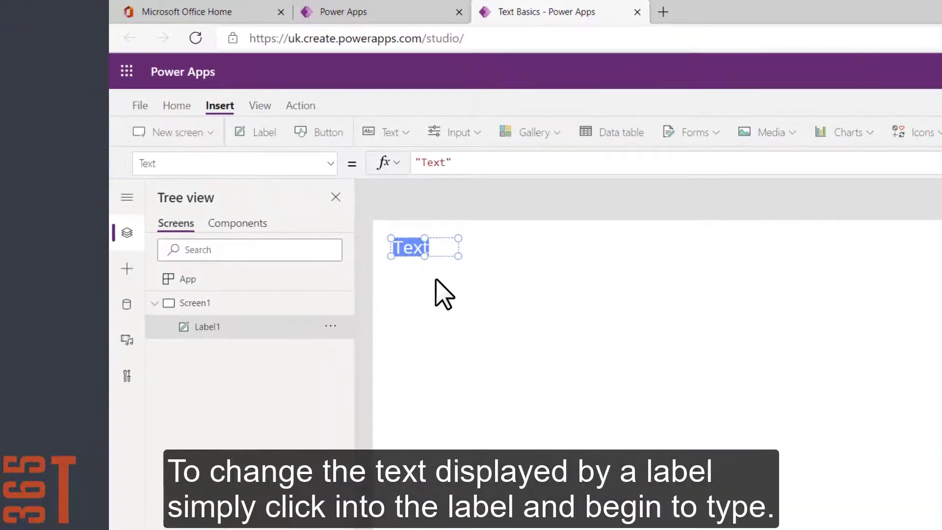
type("Please")
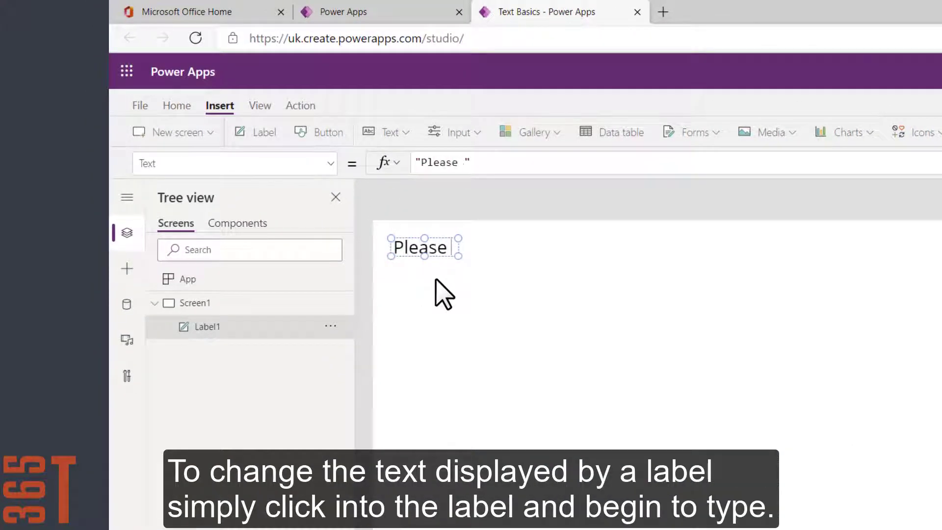
type("enter fe")
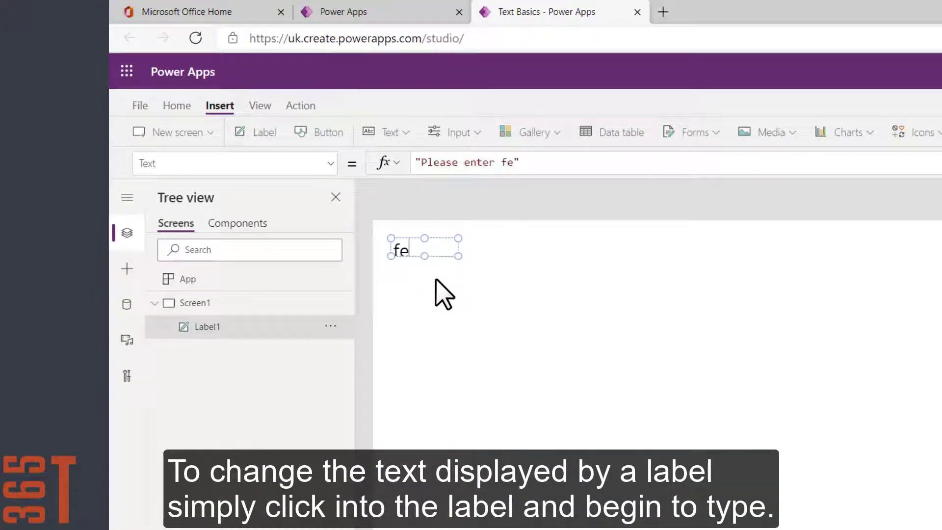
type("edback")
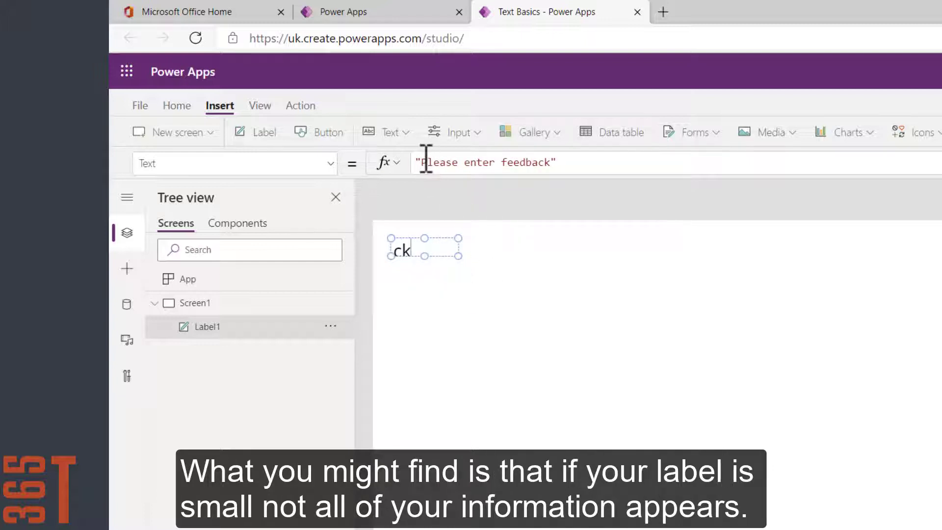
mouse_move(461, 255)
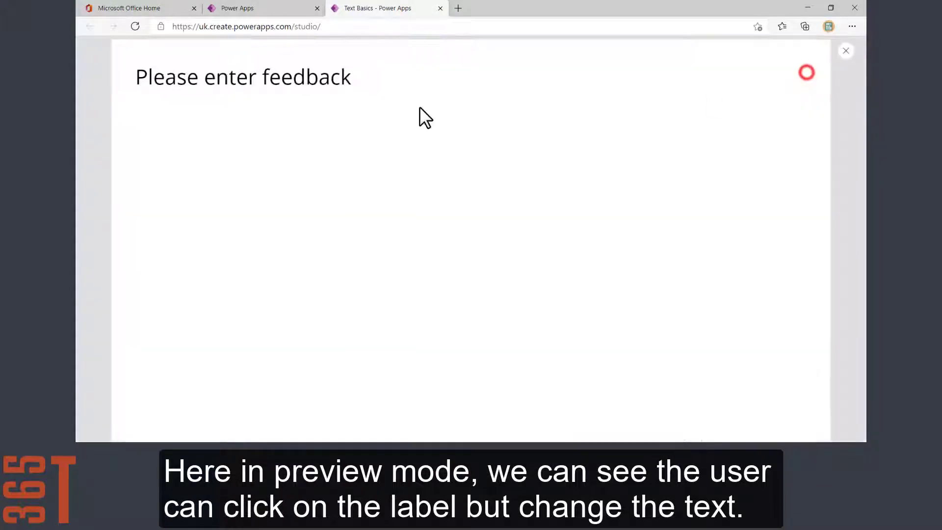
- Check the label in preview, then close the preview
left_click(170, 84)
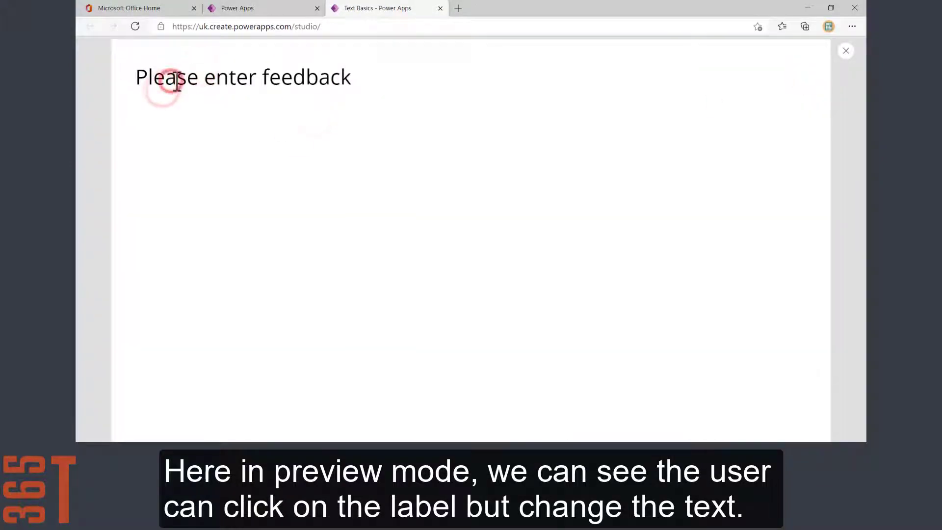
left_click(845, 51)
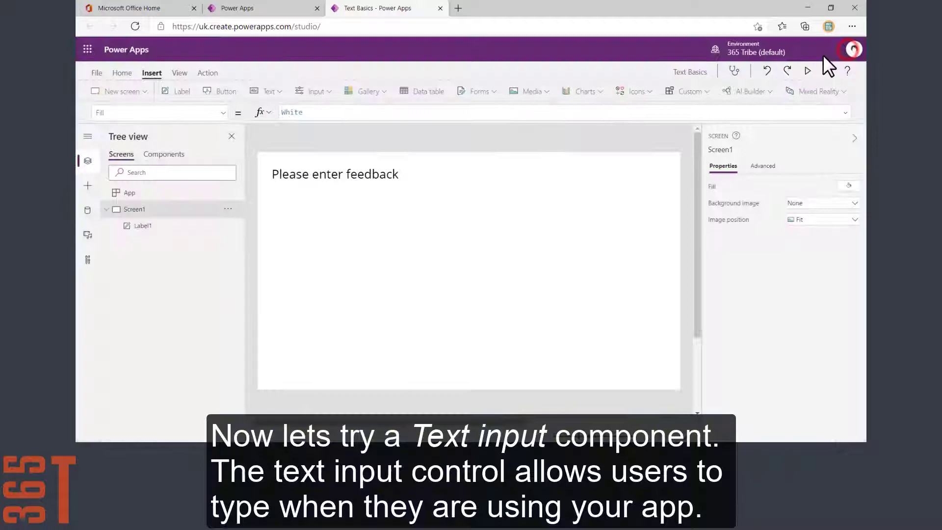
mouse_move(234, 198)
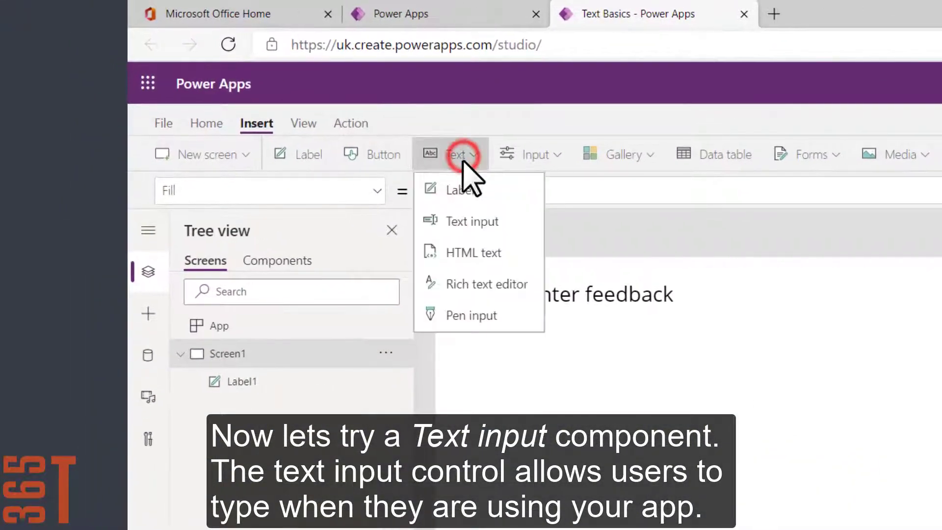
mouse_move(472, 221)
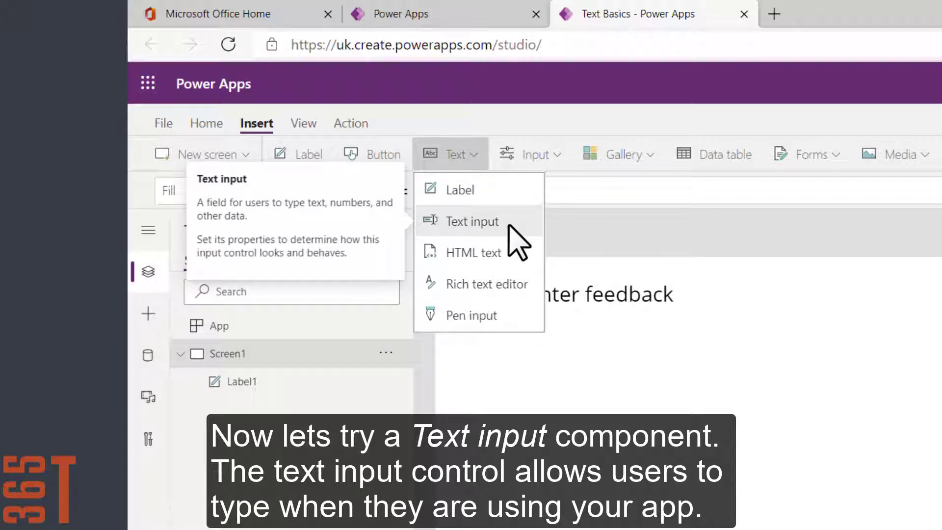
- Insert a Text input control below the label with font size 30
left_click(472, 222)
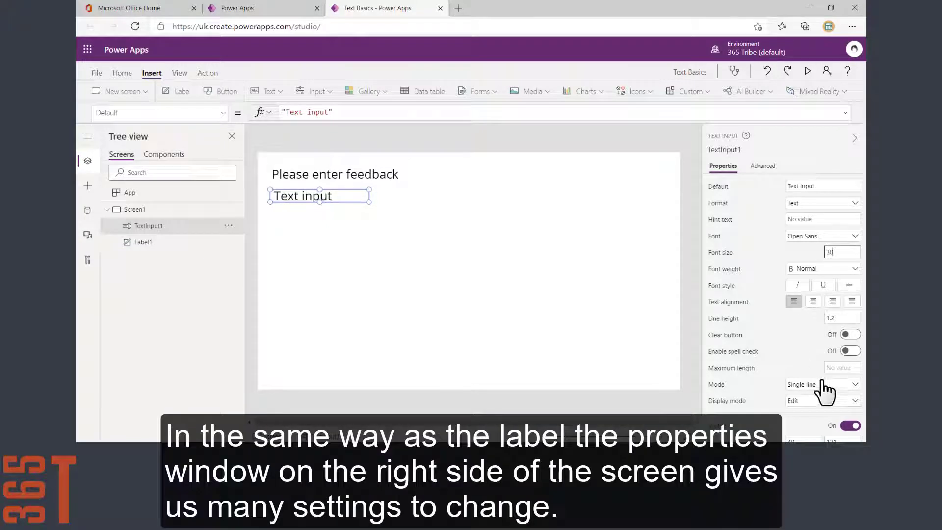
- Set the text input Mode to Multiline, enlarge it, clear its default text, and preview
left_click(852, 384)
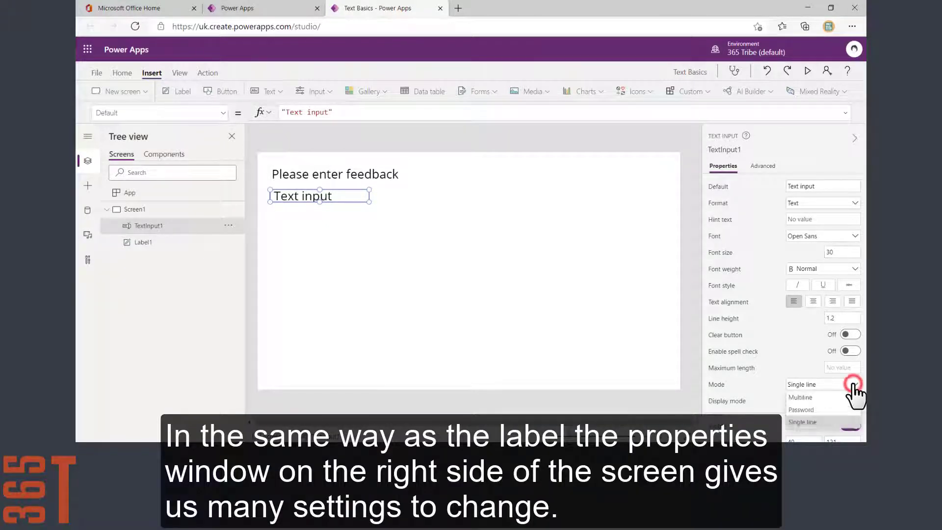
left_click(800, 397)
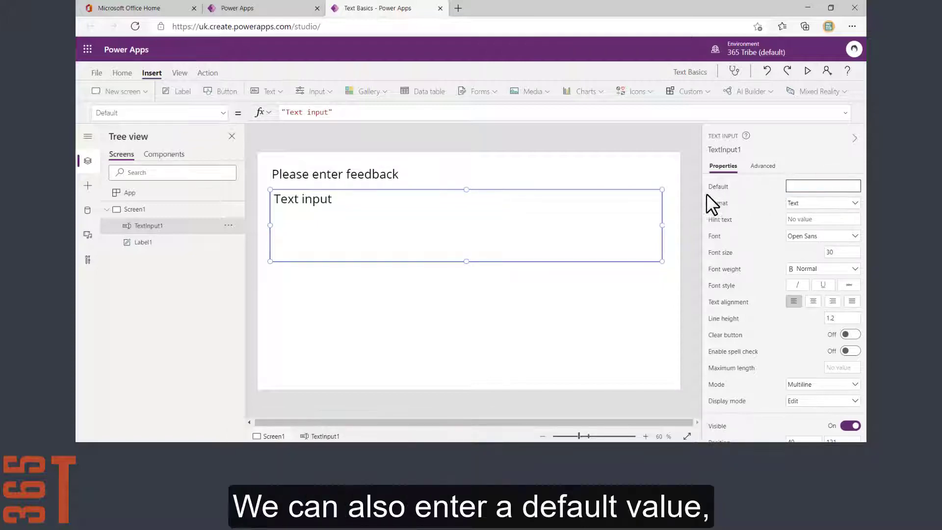
left_click(135, 209)
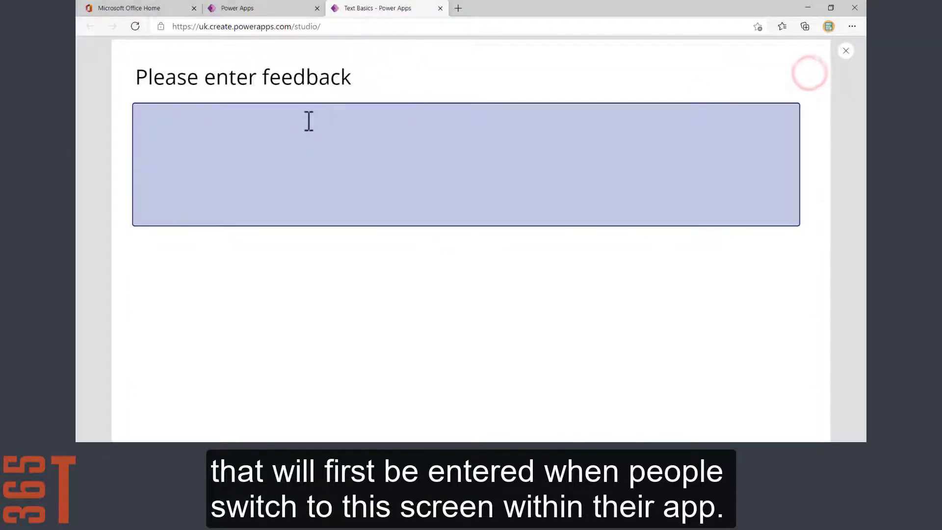
- Type 'Great day, thank you!' into the feedback box in preview, then close the preview
type("Gr")
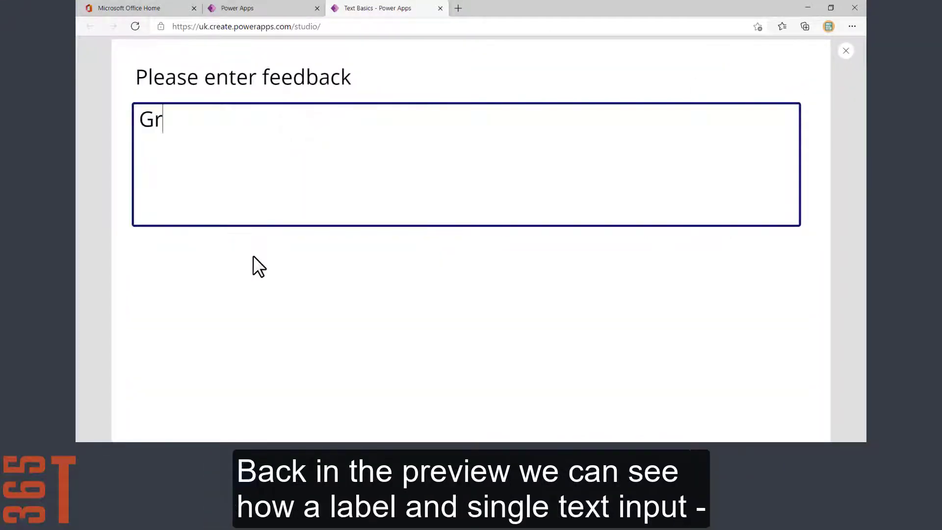
type("eat day, t")
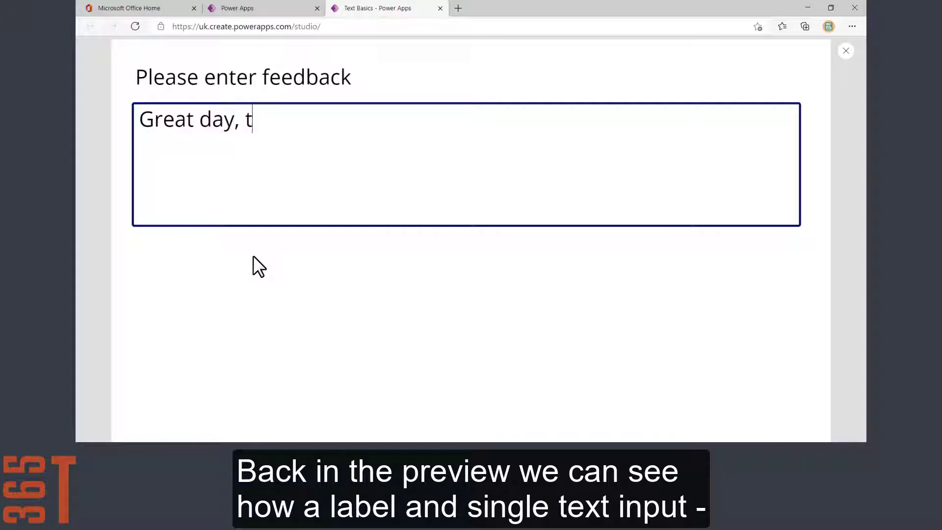
type("hank you!")
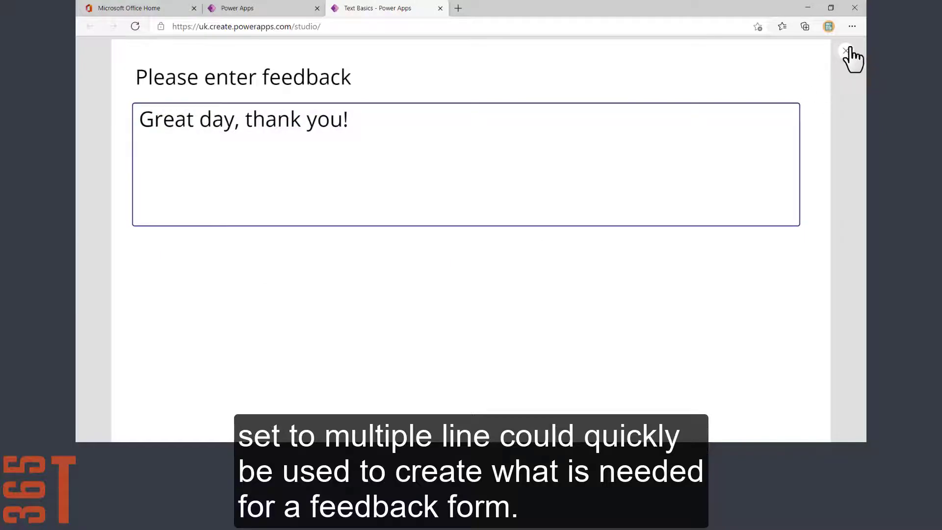
left_click(846, 50)
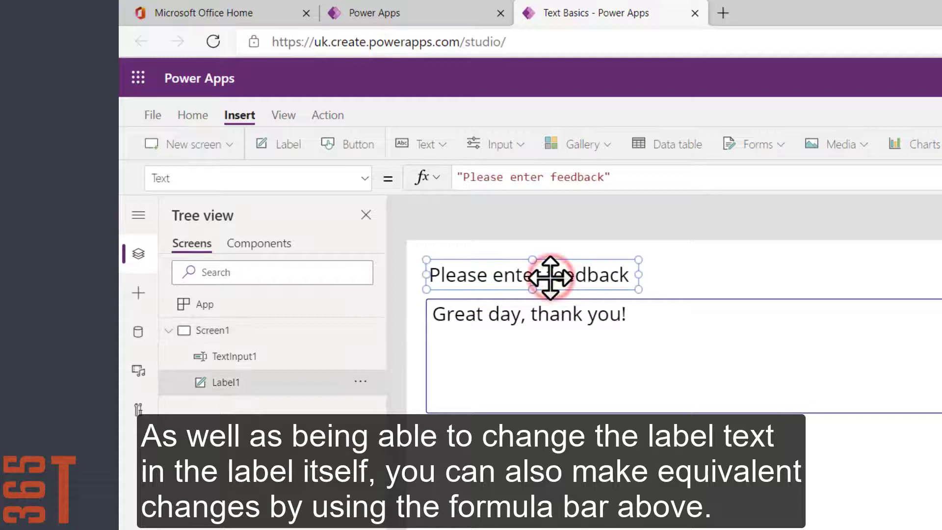
mouse_move(542, 275)
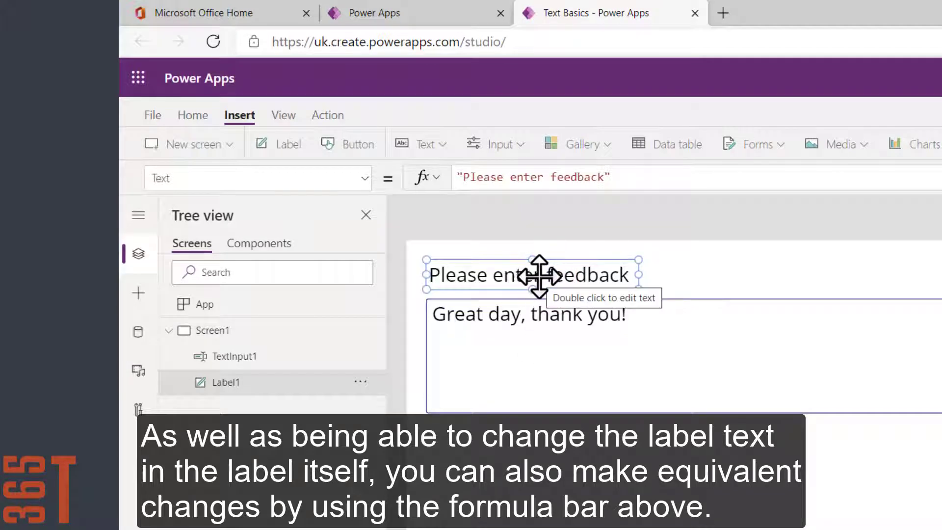
- Edit the label's text formula so the label shows 'Feedback'
double_click(529, 275)
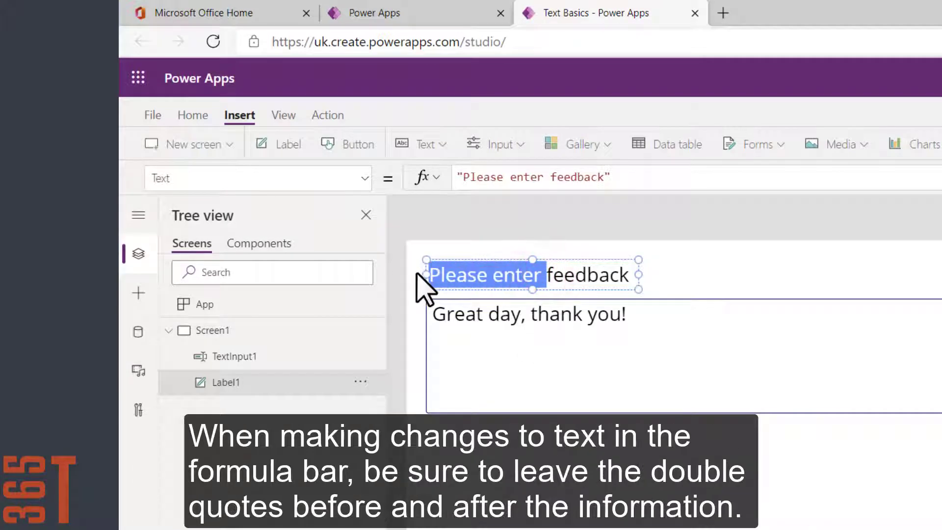
type("feedback")
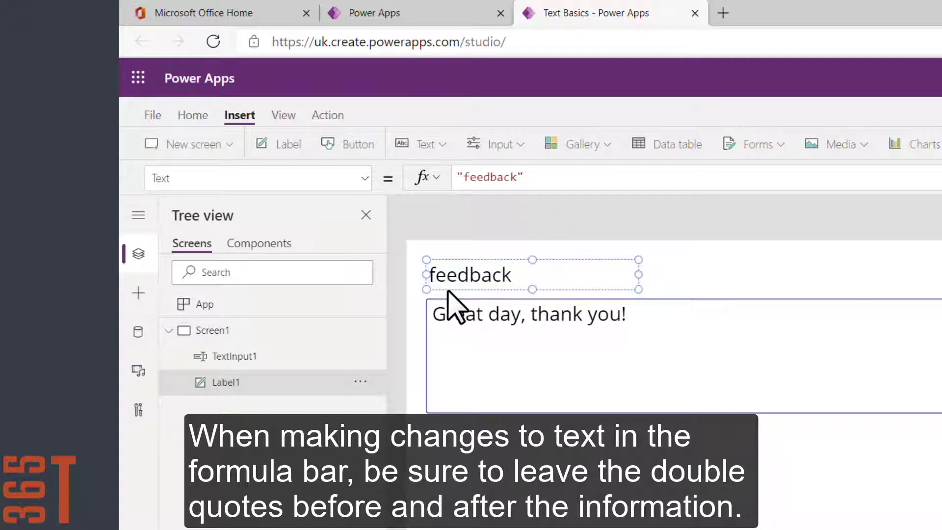
left_click(471, 177)
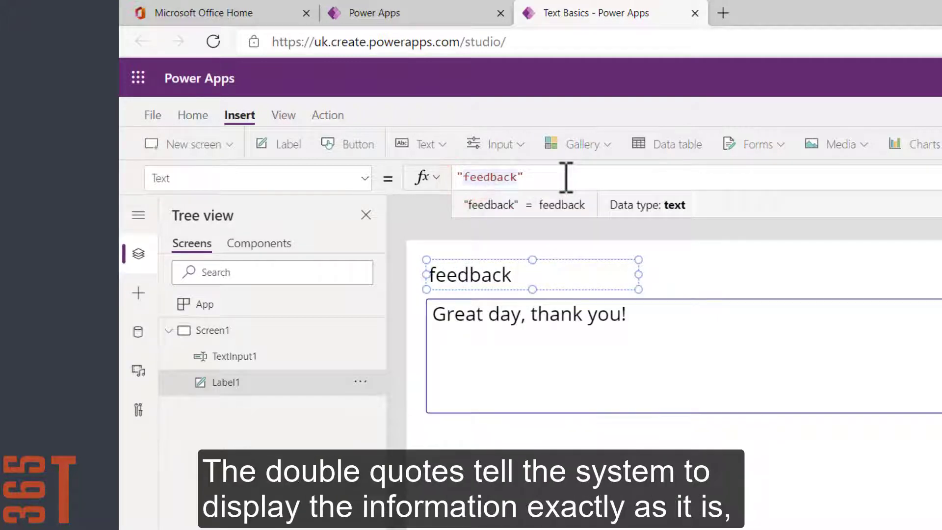
type("Feedback")
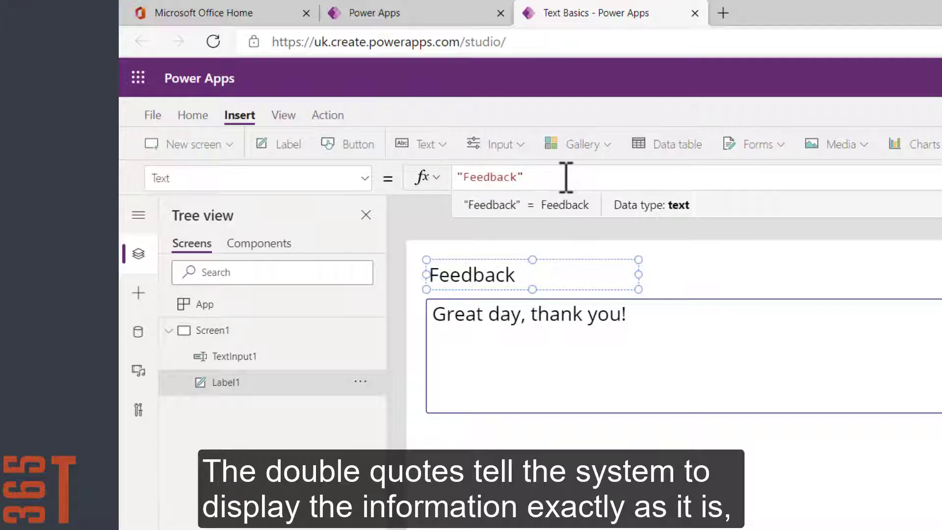